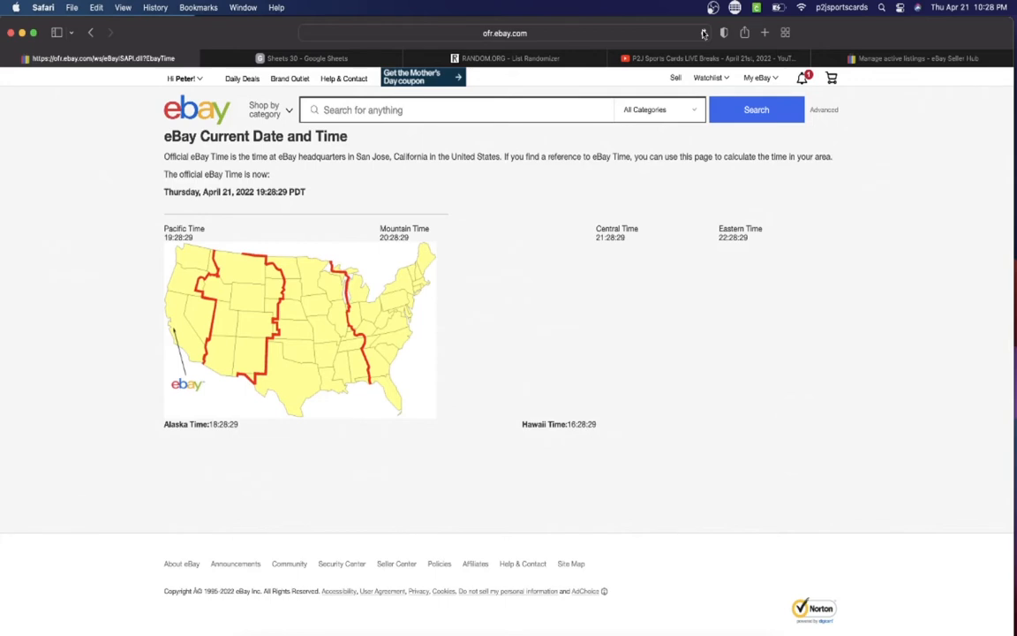
mouse_move(307, 58)
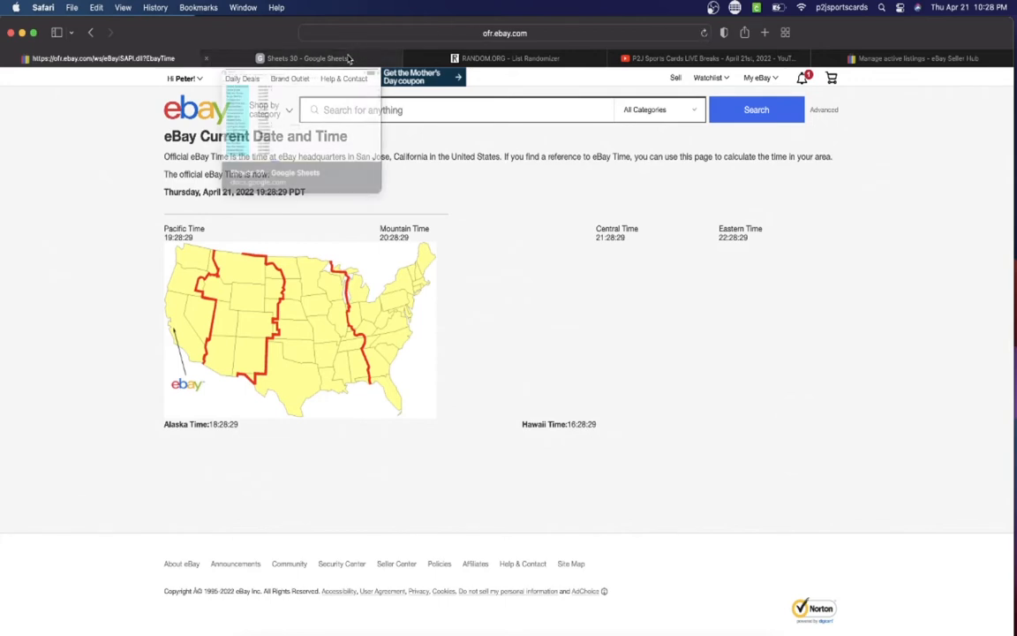
Review the column C buyer usernames beside each team, scrolling through all 30 rows
left_click(307, 58)
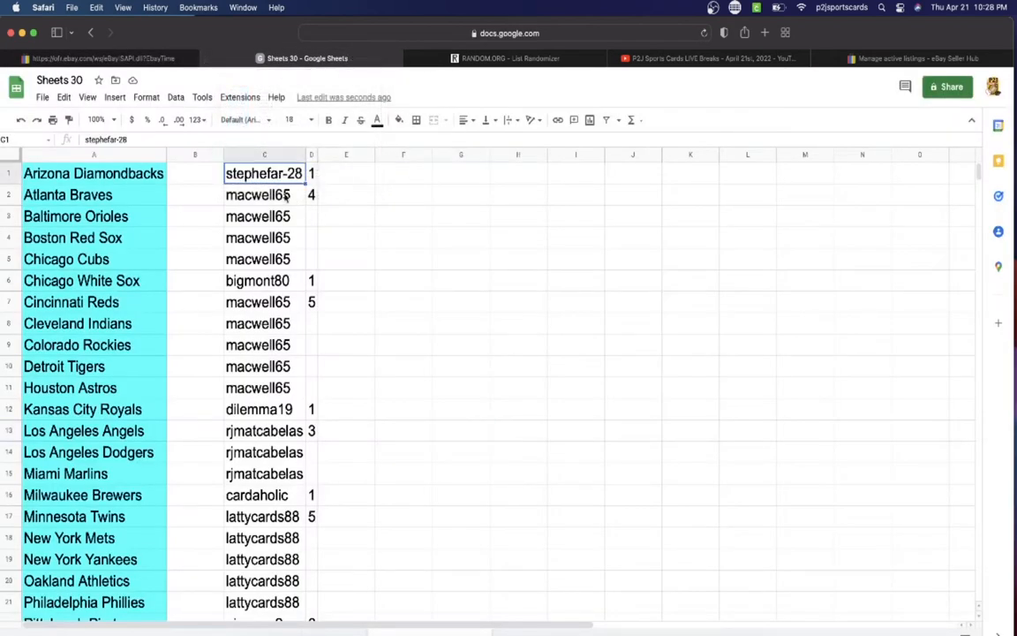
left_click(265, 194)
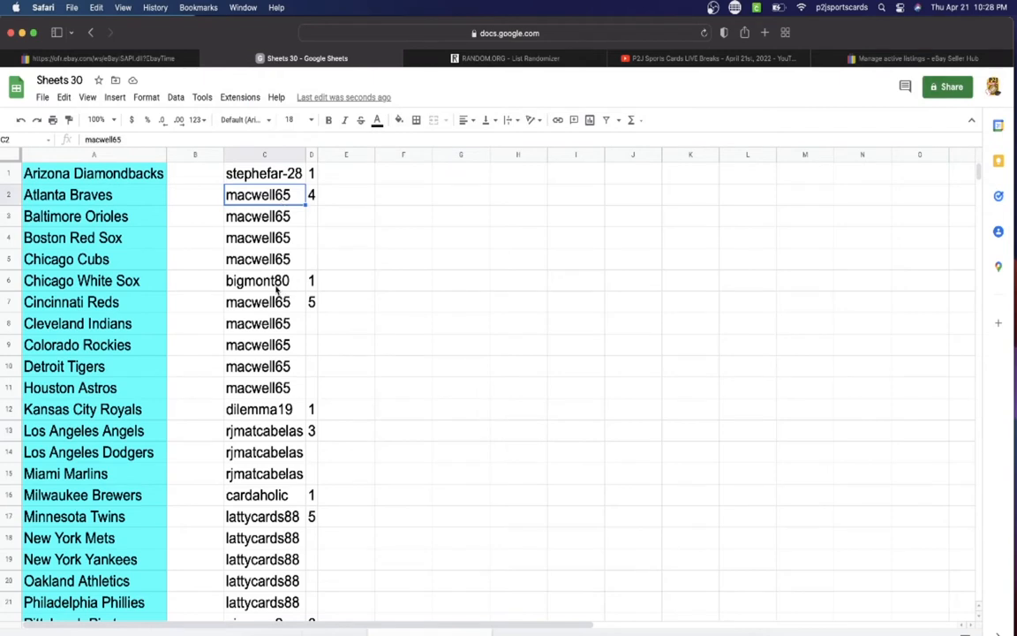
left_click(265, 409)
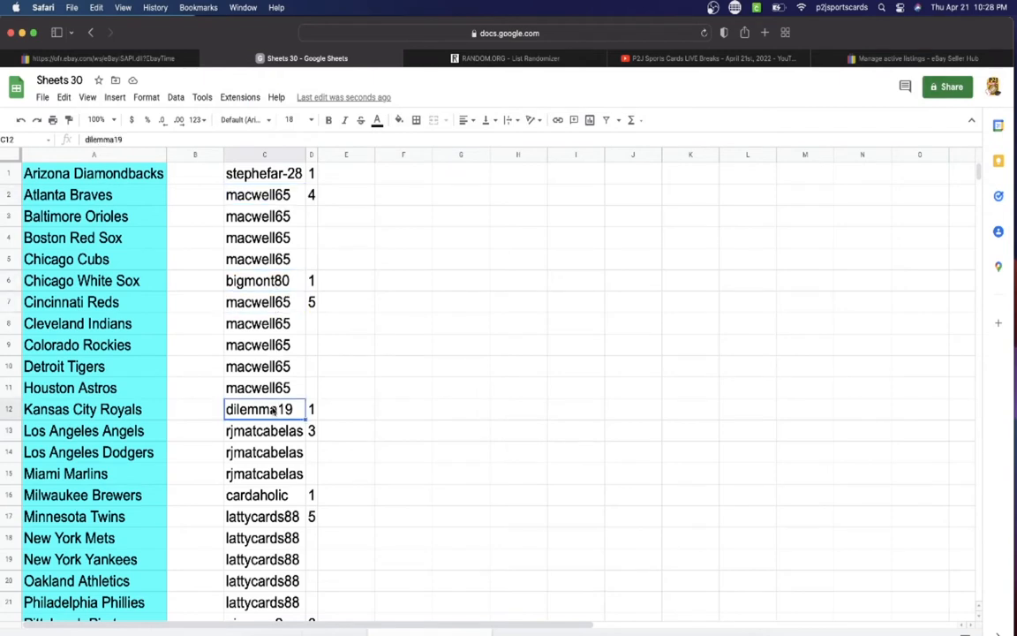
scroll("down", 3)
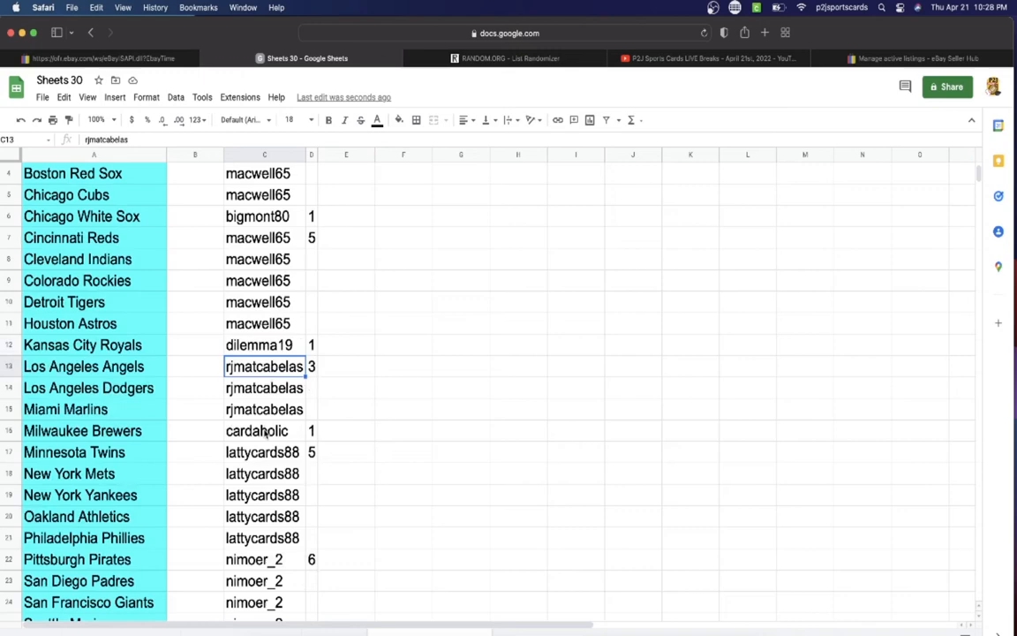
scroll("down", 3)
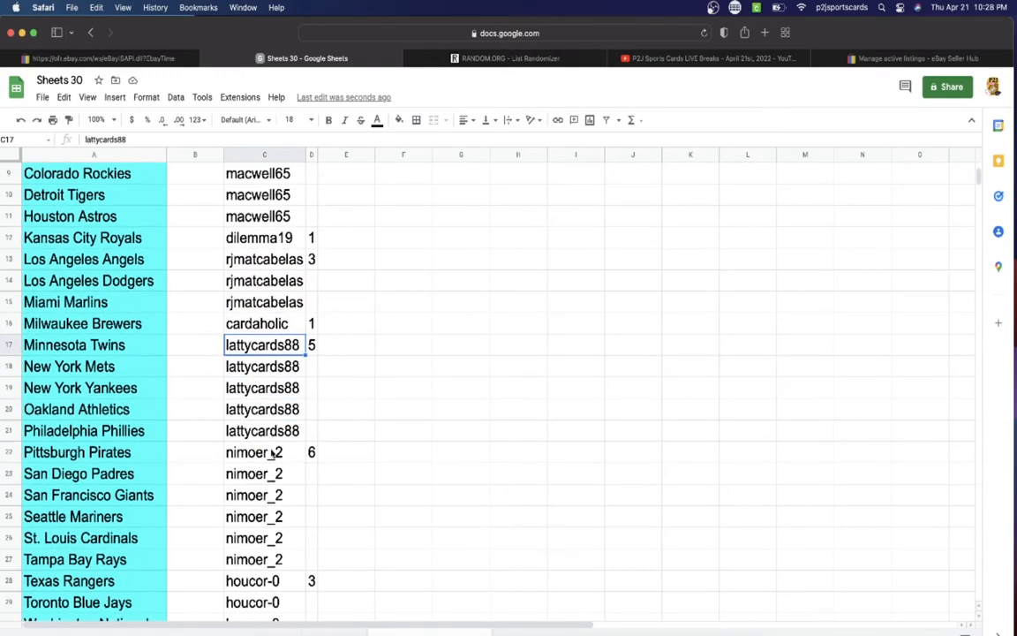
scroll("down", 3)
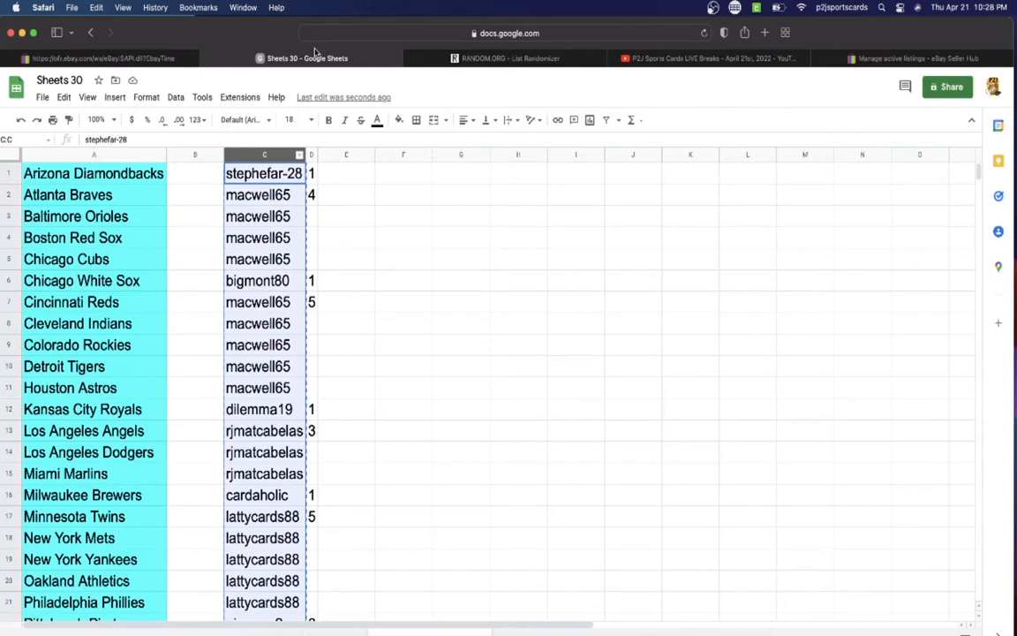
left_click(508, 58)
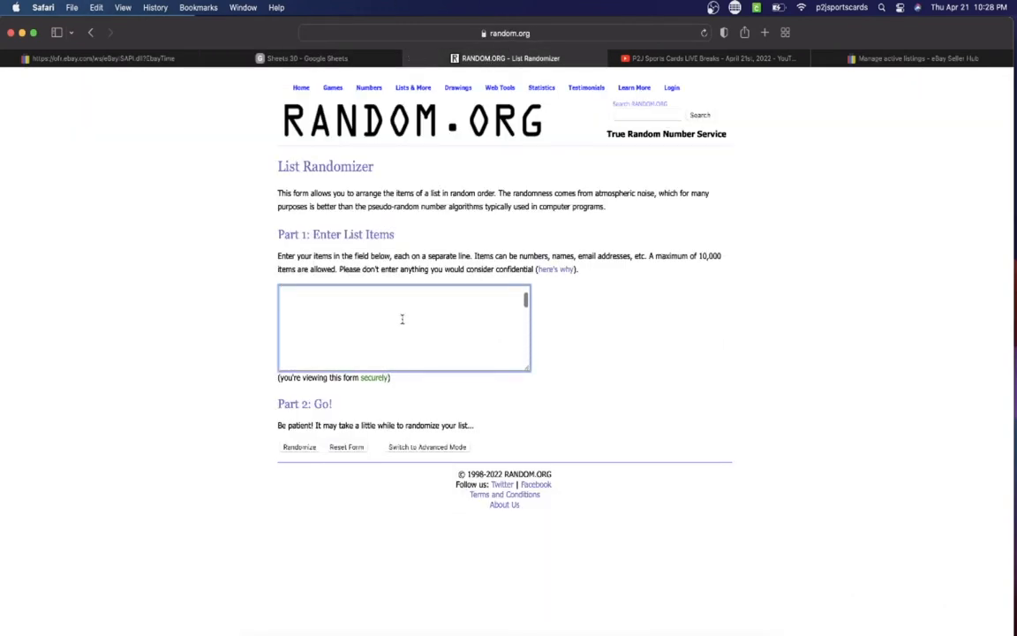
Shuffle the 30 pasted usernames in the List Randomizer repeatedly until a final random order is produced
left_click(299, 446)
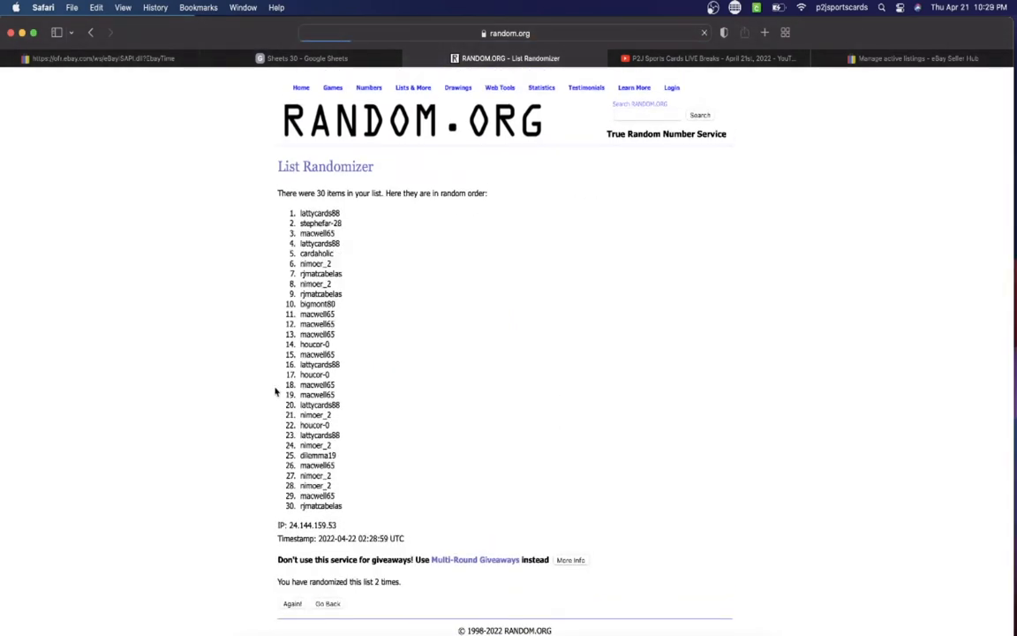
left_click(292, 604)
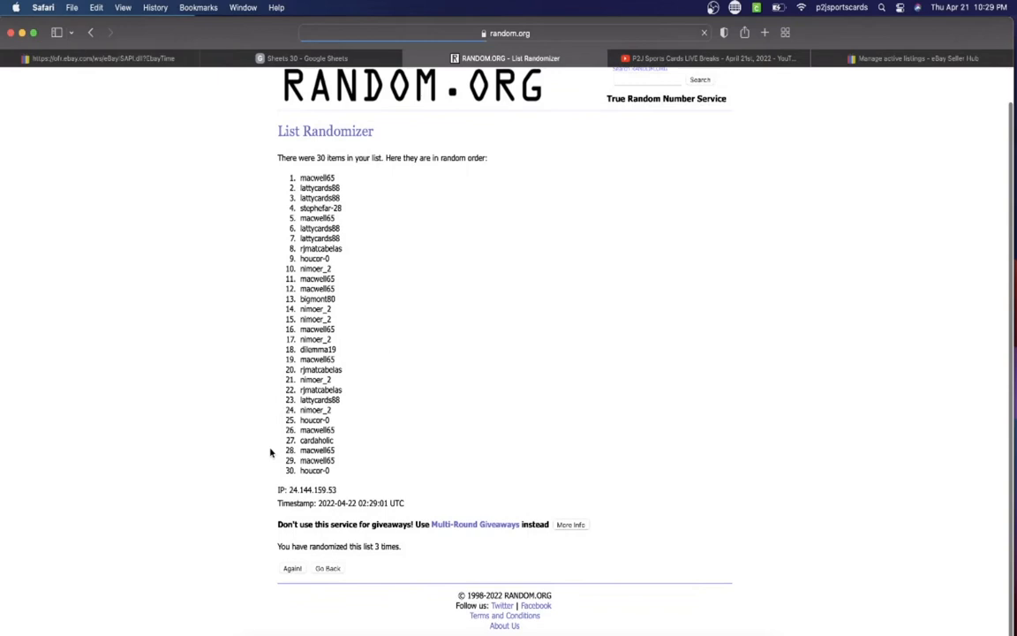
left_click(292, 569)
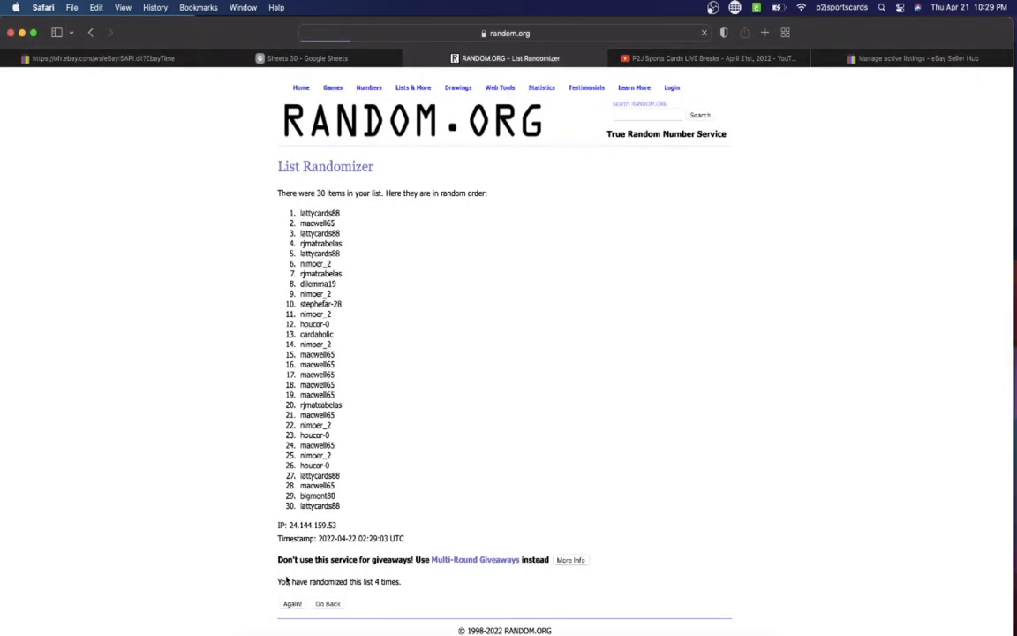
scroll("down", 3)
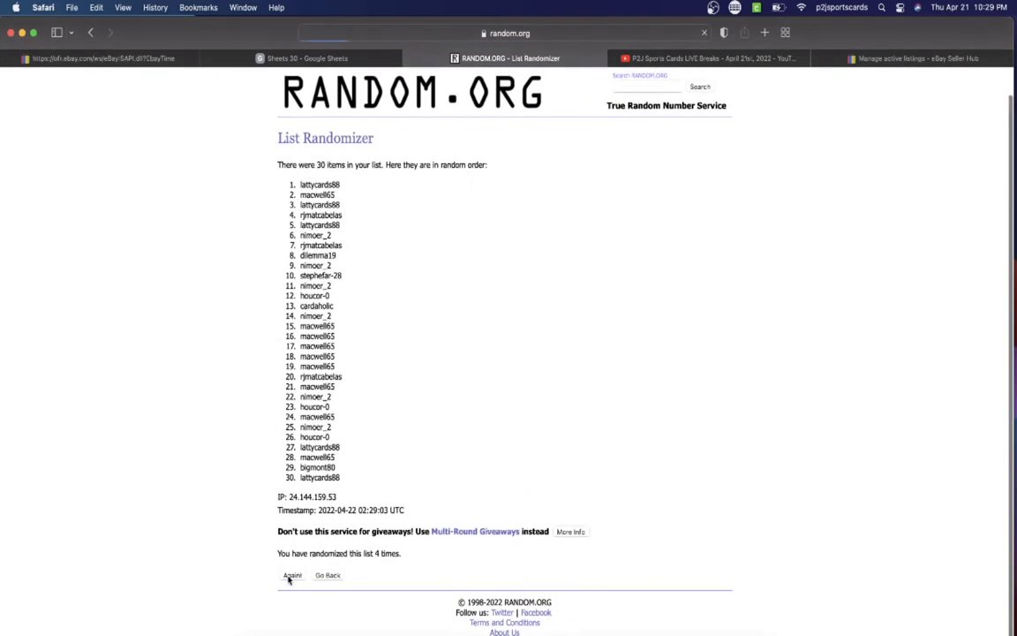
left_click(291, 576)
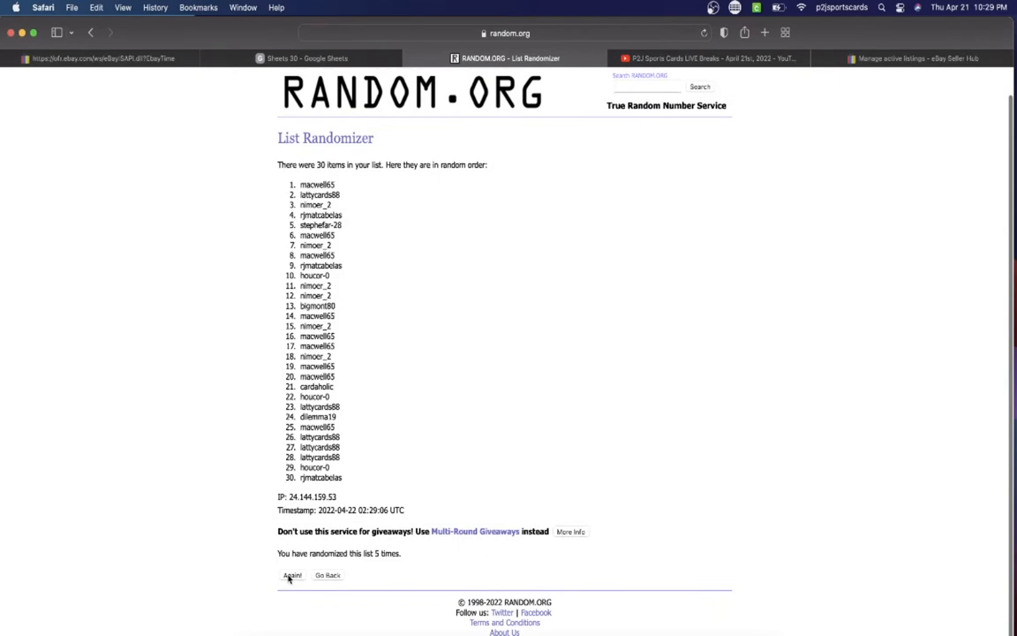
left_click(291, 575)
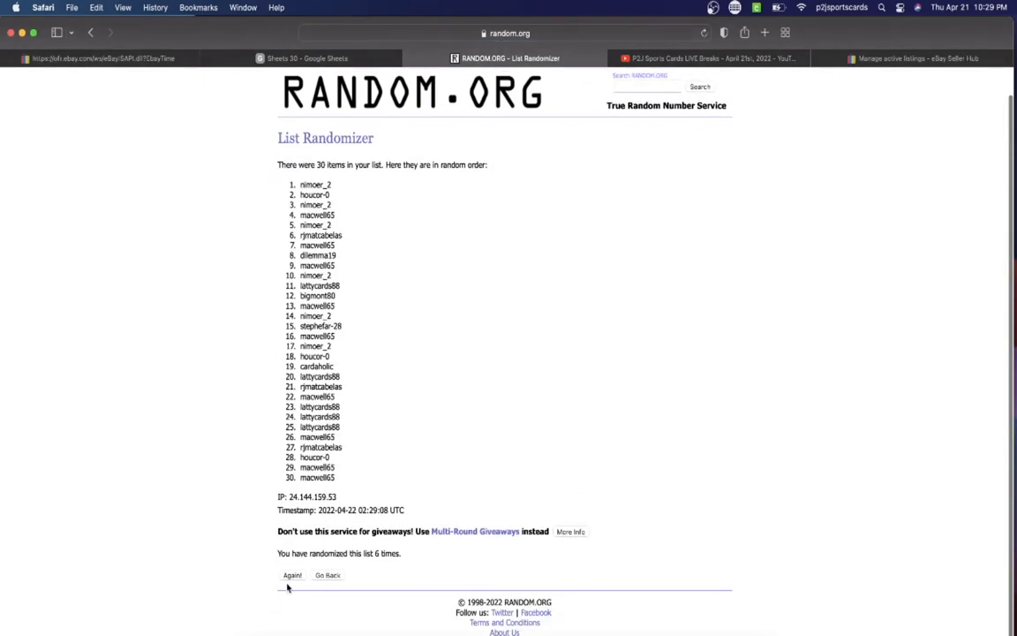
left_click(293, 575)
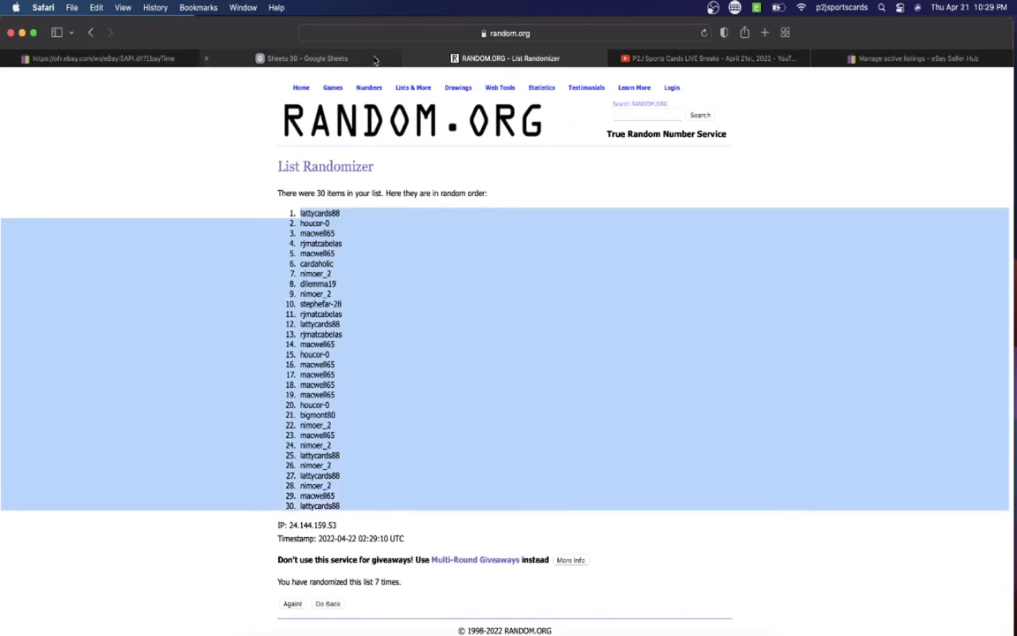
left_click(308, 59)
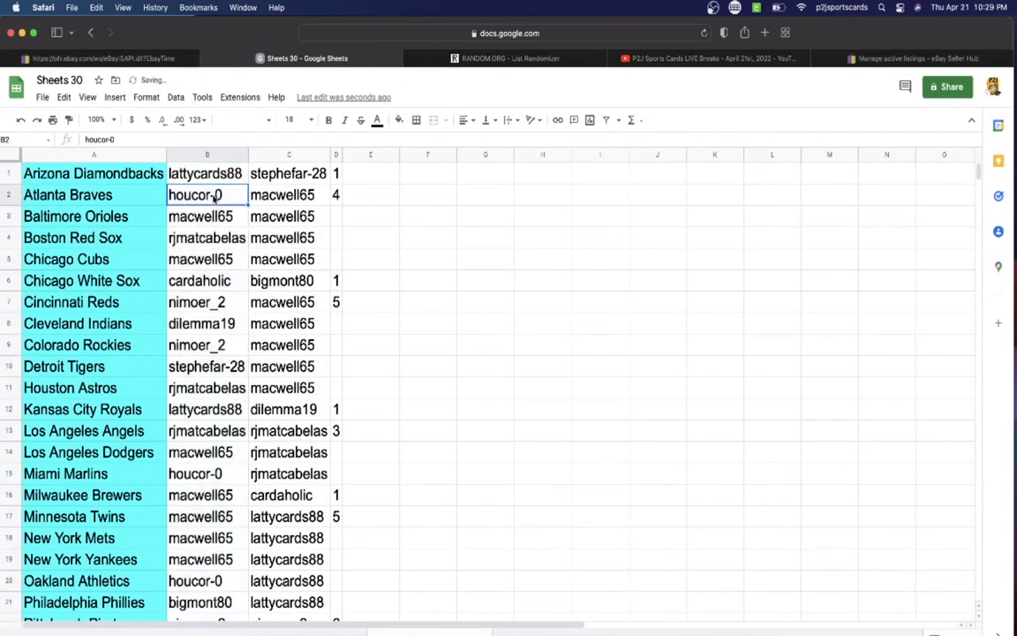
Check the shuffled buyers in column B from Baltimore Orioles through Miami Marlins
left_click(207, 216)
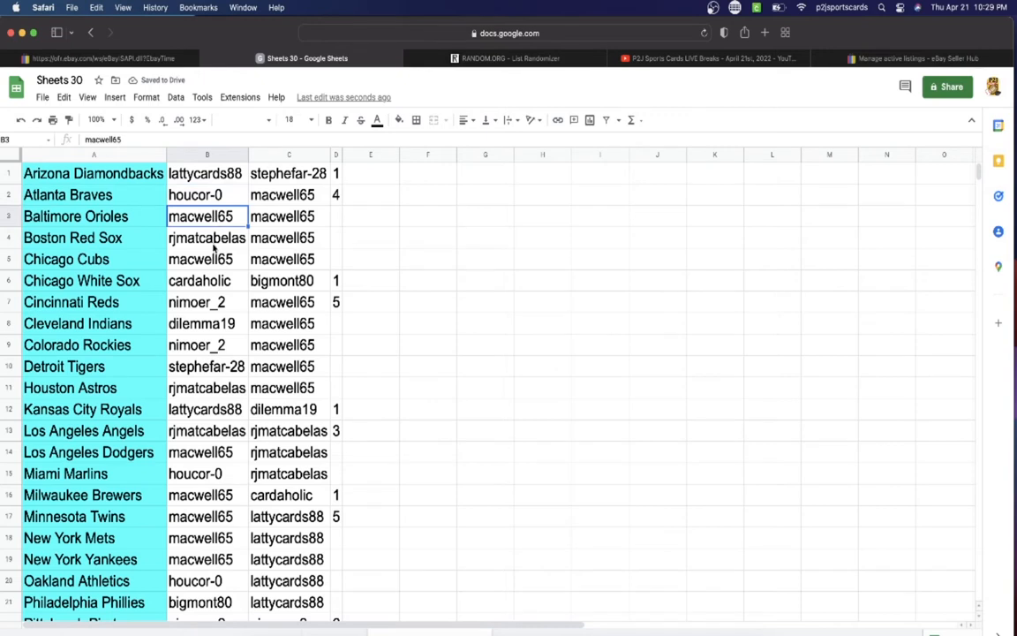
left_click(199, 258)
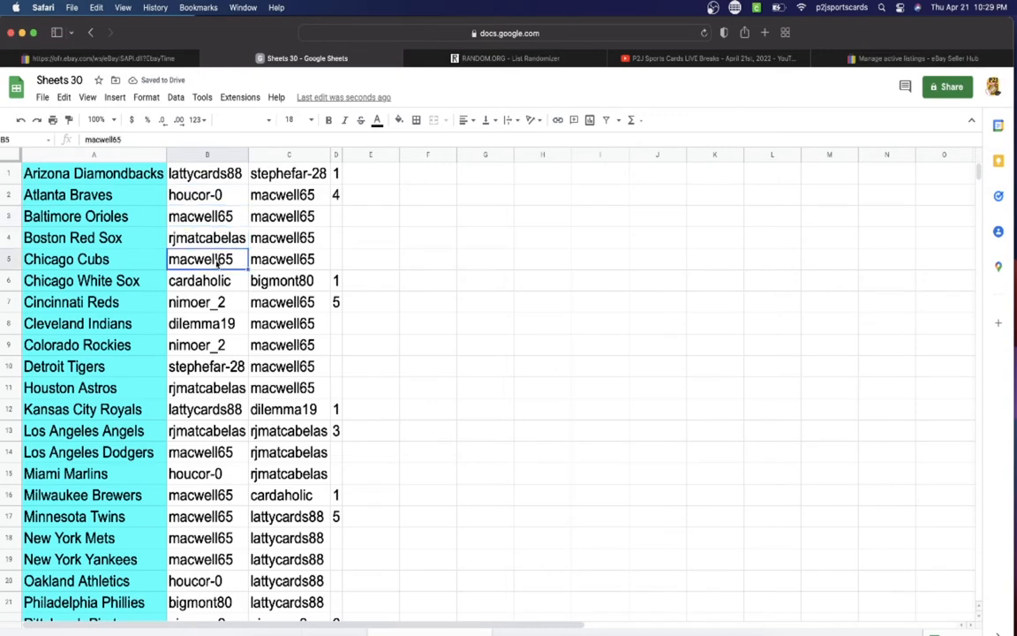
left_click(209, 279)
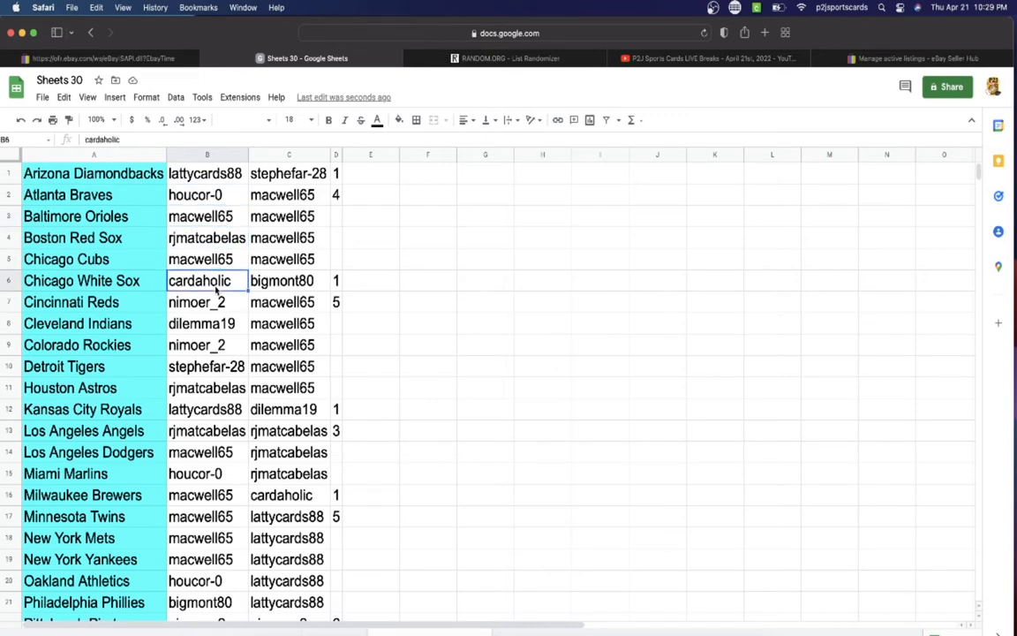
left_click(206, 302)
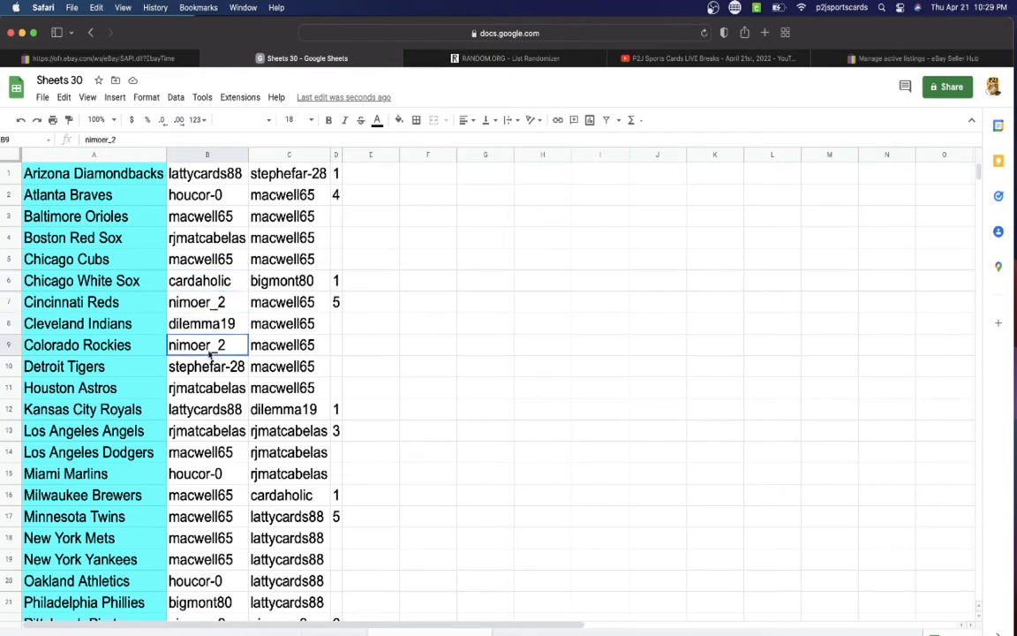
left_click(207, 366)
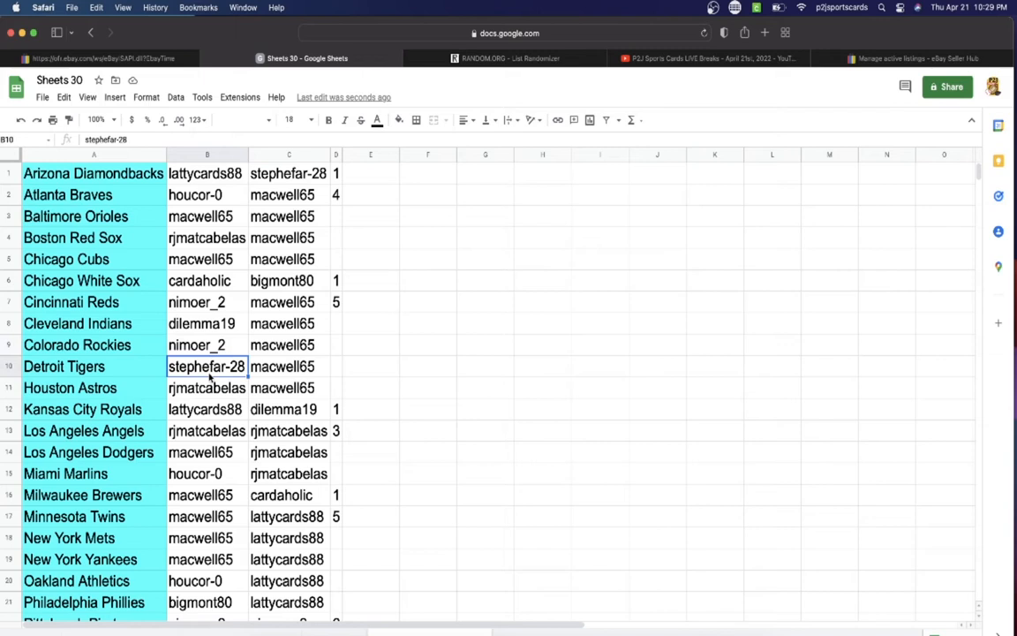
left_click(207, 388)
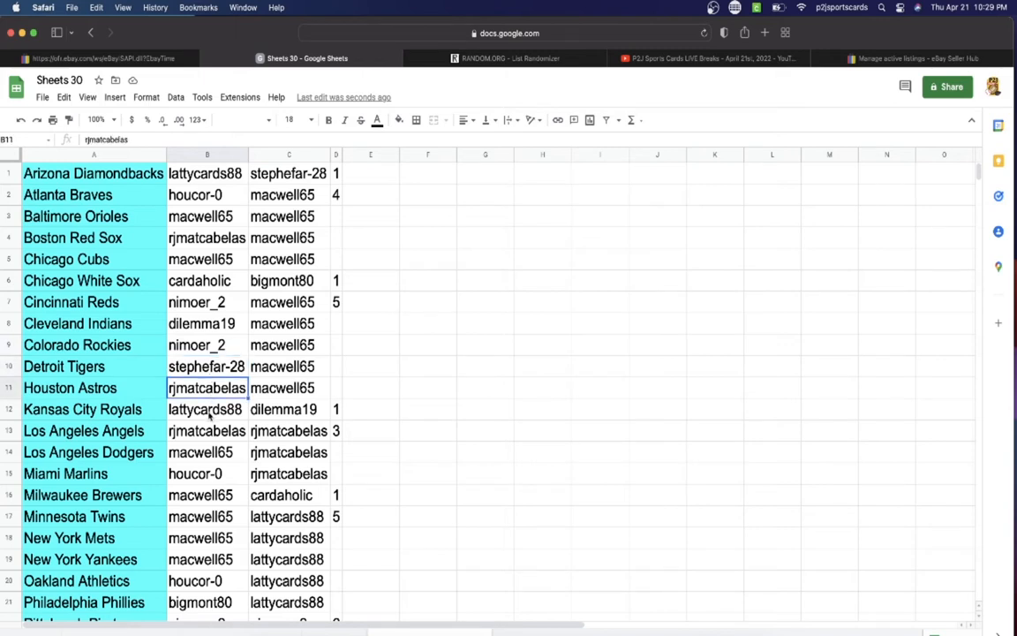
left_click(207, 431)
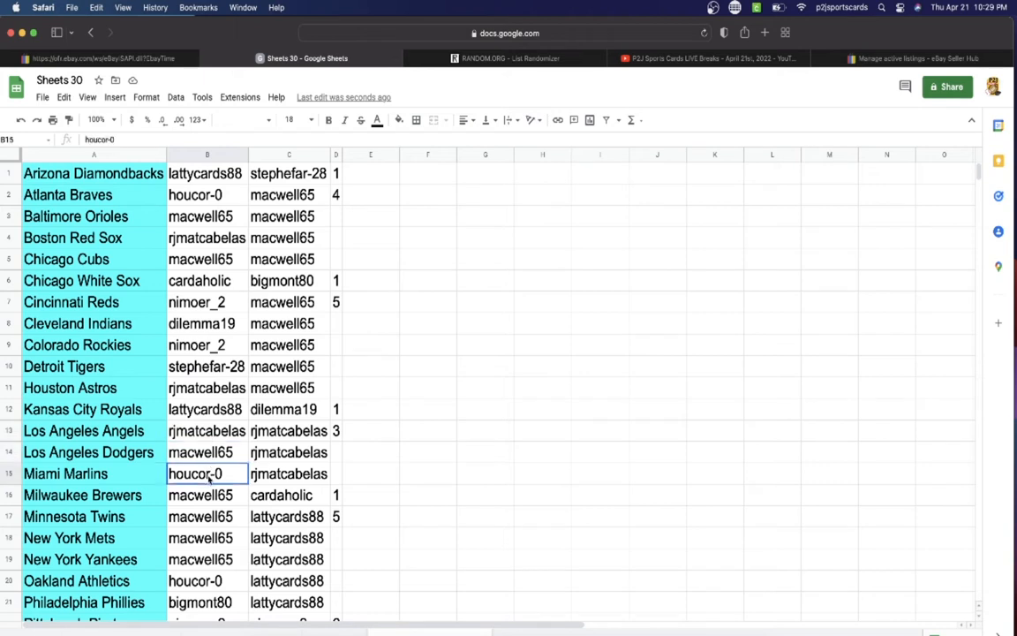
Check the remaining assignments from Milwaukee Brewers down through the bottom of the team list
left_click(207, 494)
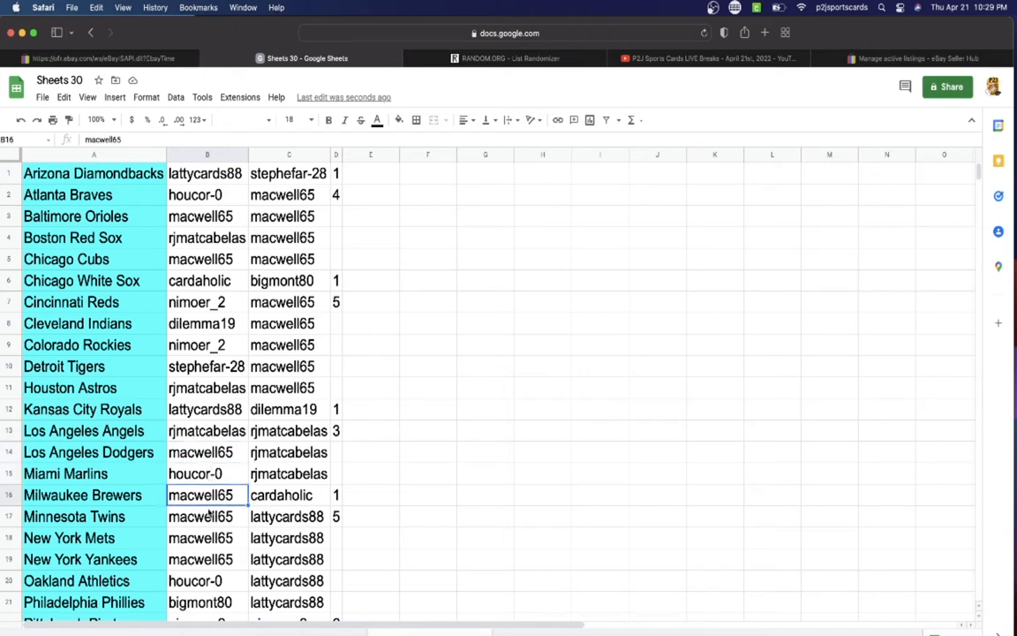
left_click(209, 516)
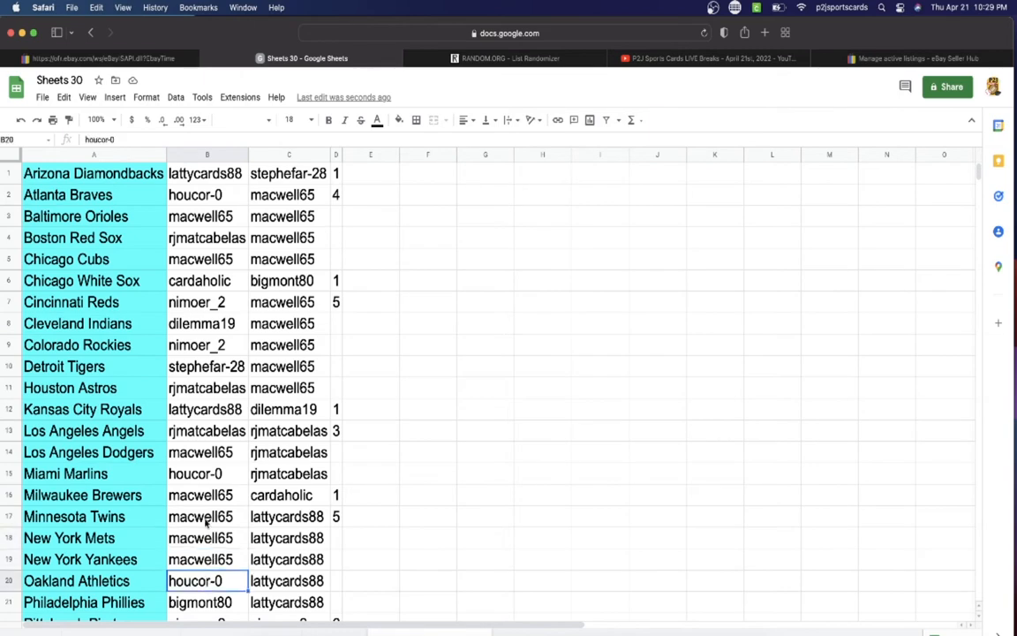
scroll("down", 3)
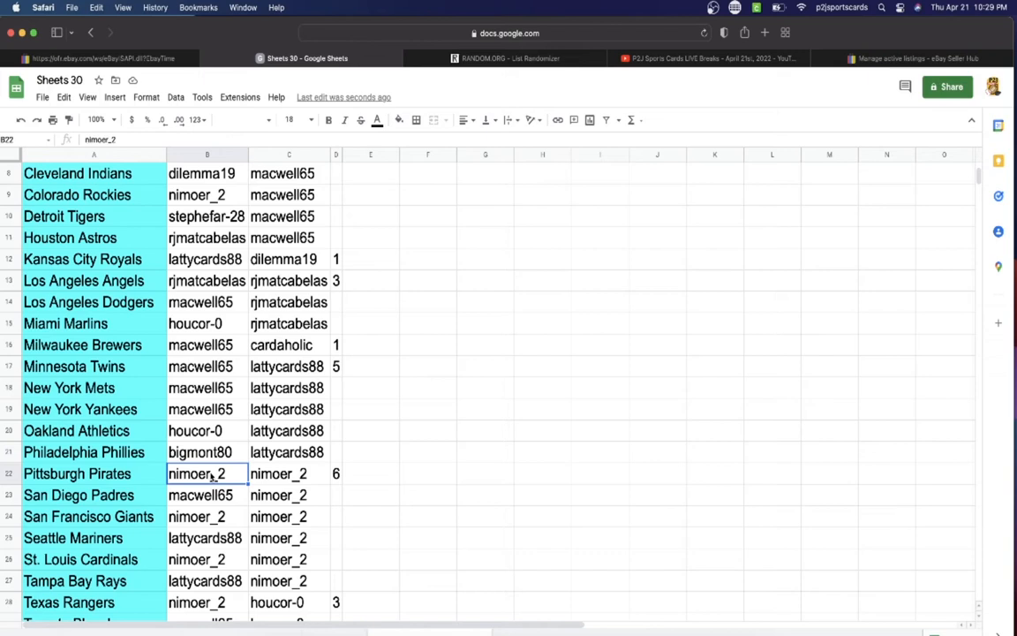
left_click(208, 516)
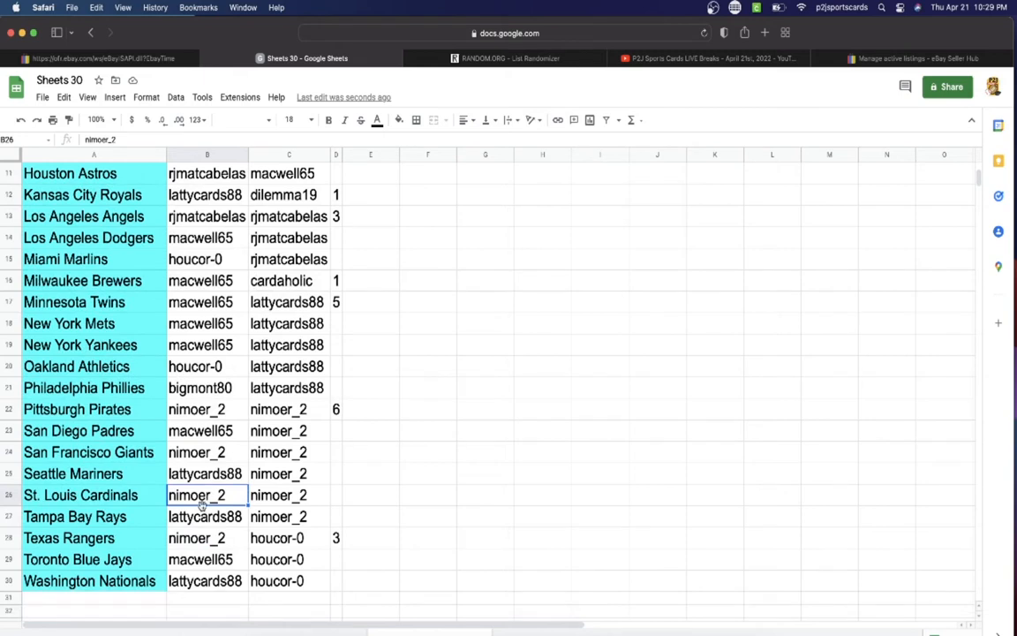
left_click(207, 537)
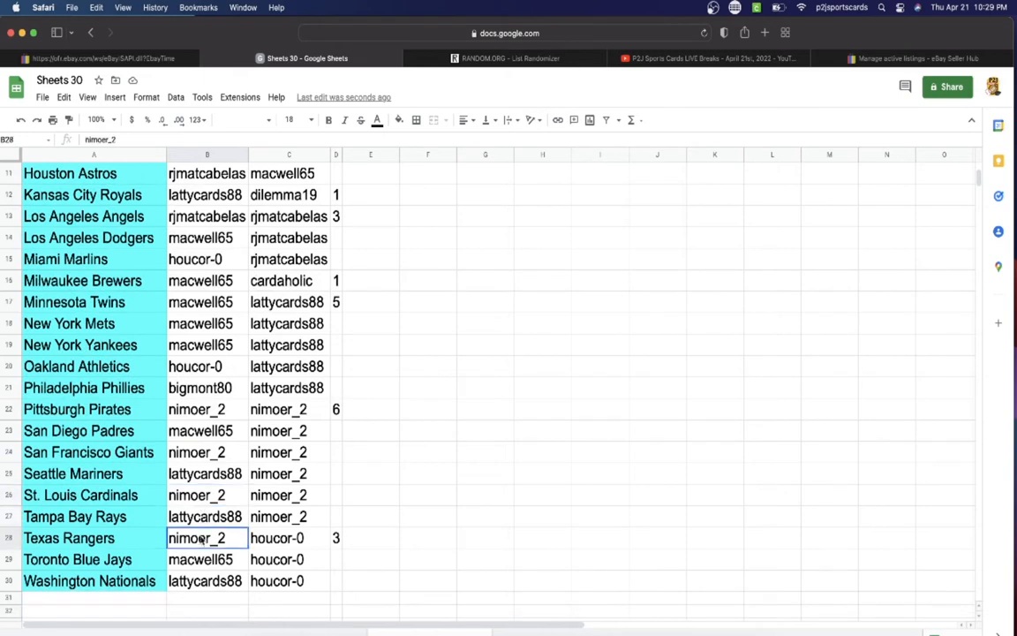
left_click(207, 580)
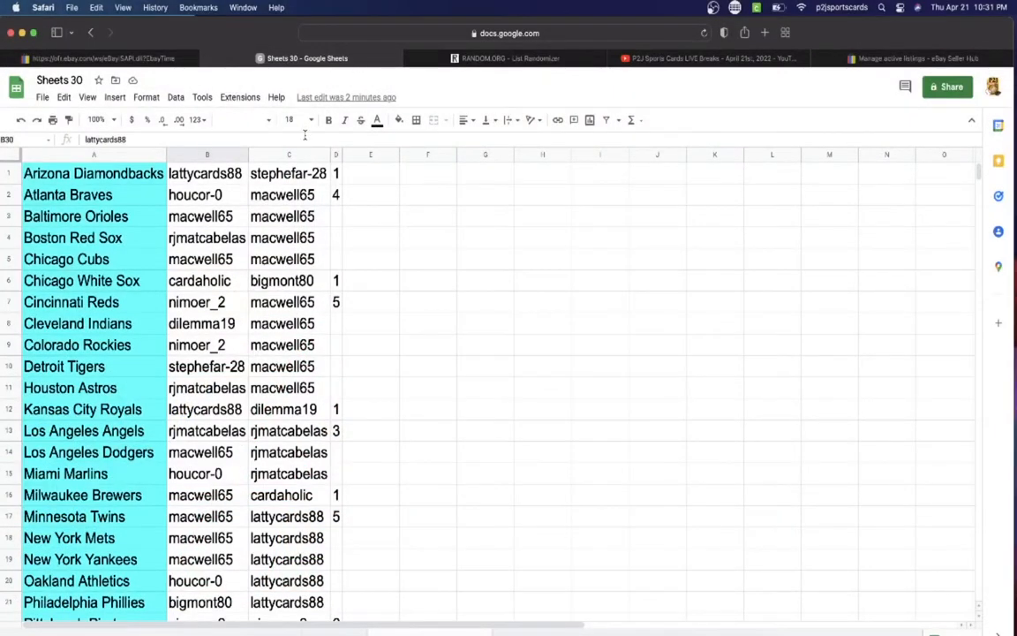
left_click(206, 279)
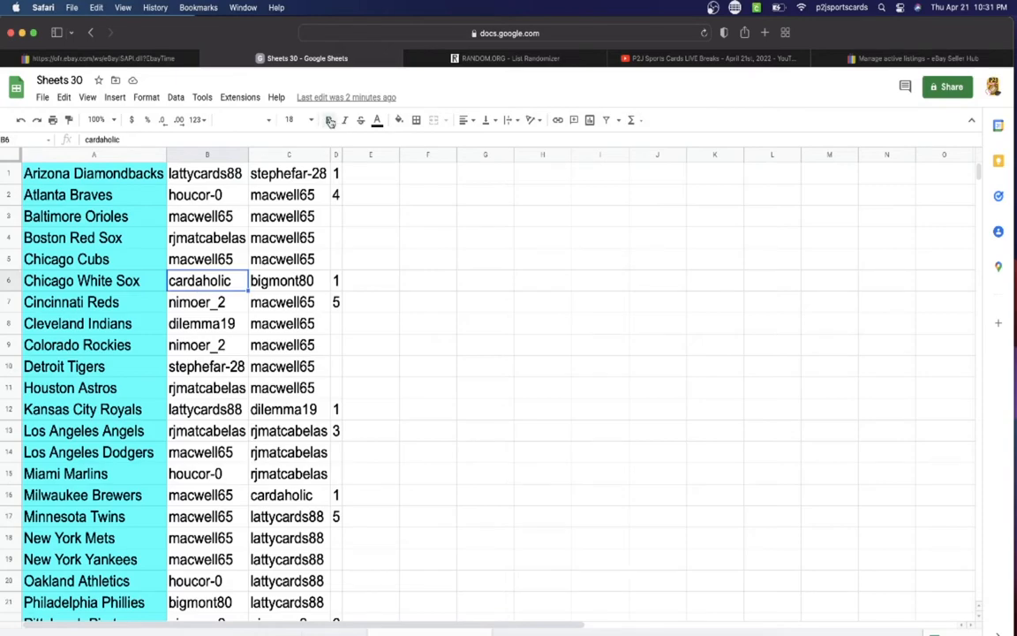